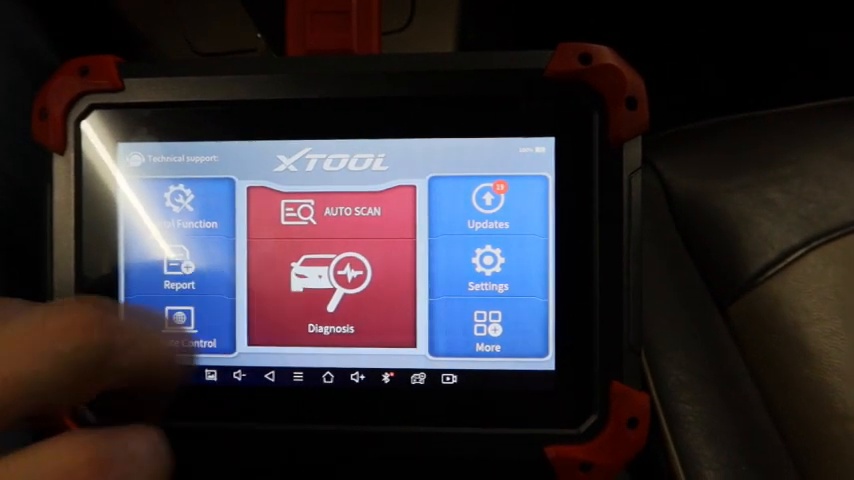
Step: Start vehicle diagnosis to reach the door lock receiver's Special functions list
{"action": "left_click", "coordinate": [332, 280]}
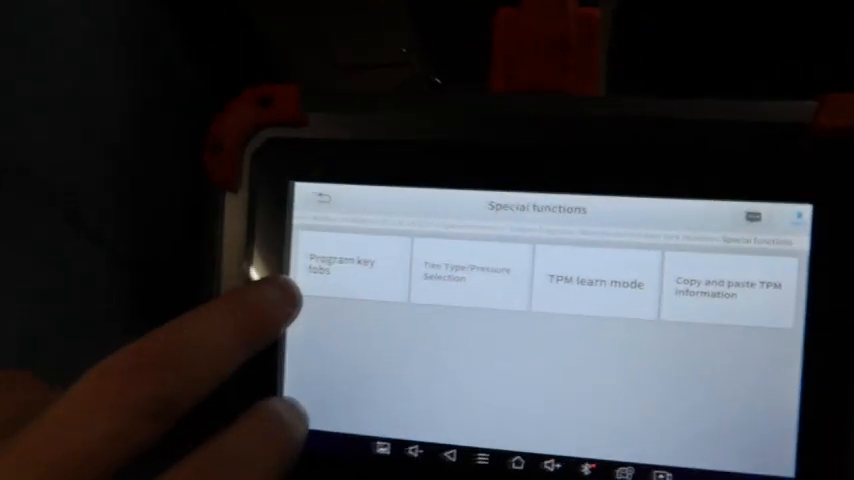
Step: Enter Program key fobs and bring up the Invalidate all fobs instructions
{"action": "left_click", "coordinate": [342, 270]}
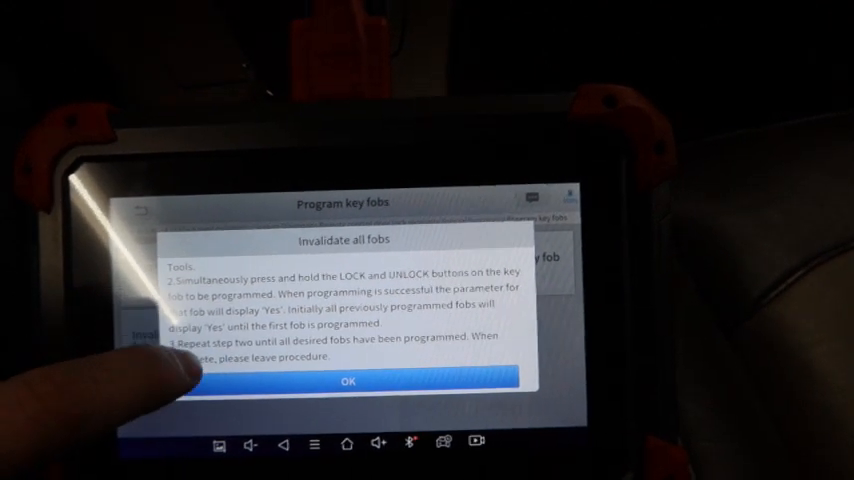
Step: Accept the invalidation instructions with OK, reaching the Invalidate all fobs status screen
{"action": "left_click", "coordinate": [348, 382]}
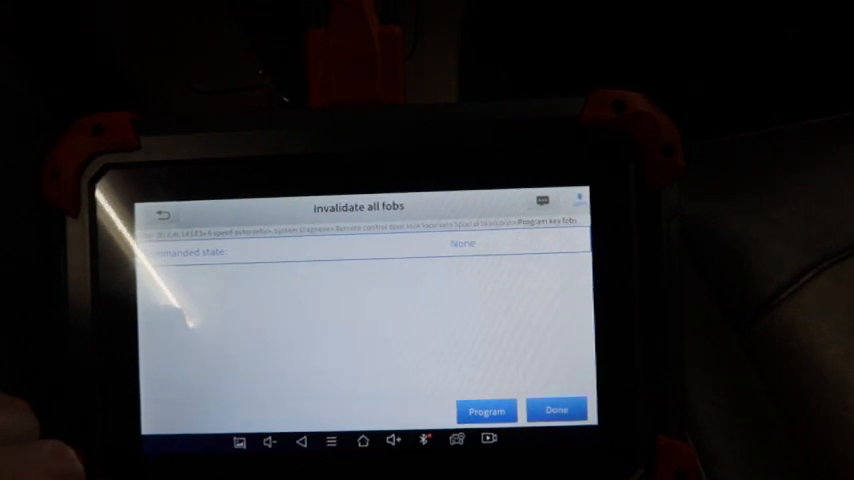
Step: Run Program to wipe all old fobs and advance to the Next available slot screen
{"action": "left_click", "coordinate": [488, 410]}
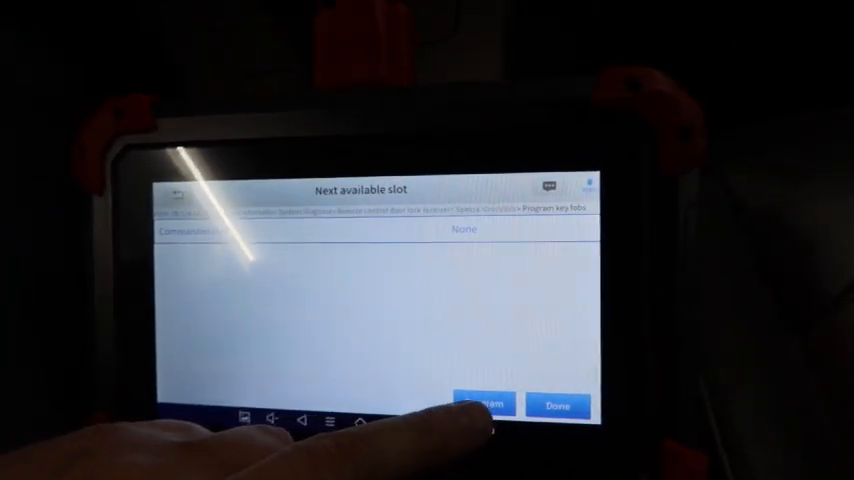